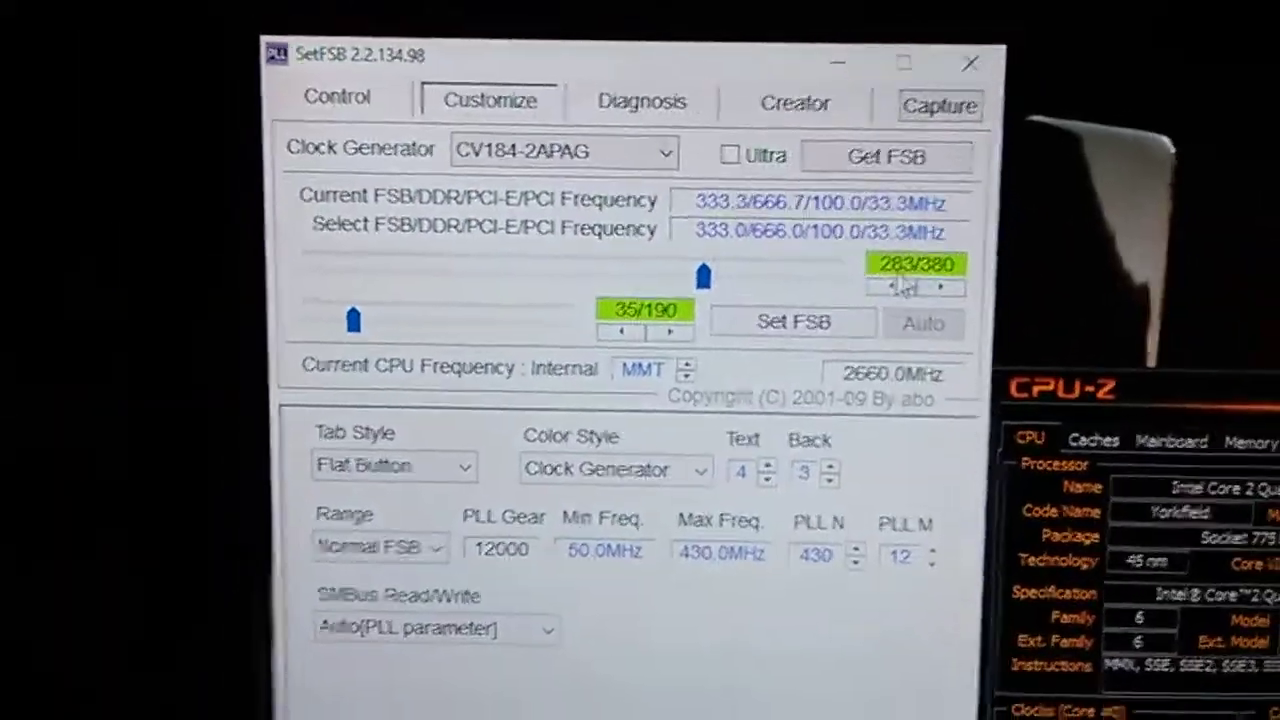
- Step the FSB slider counter up two notches from 283/380 toward 334.0 MHz
left_click(943, 290)
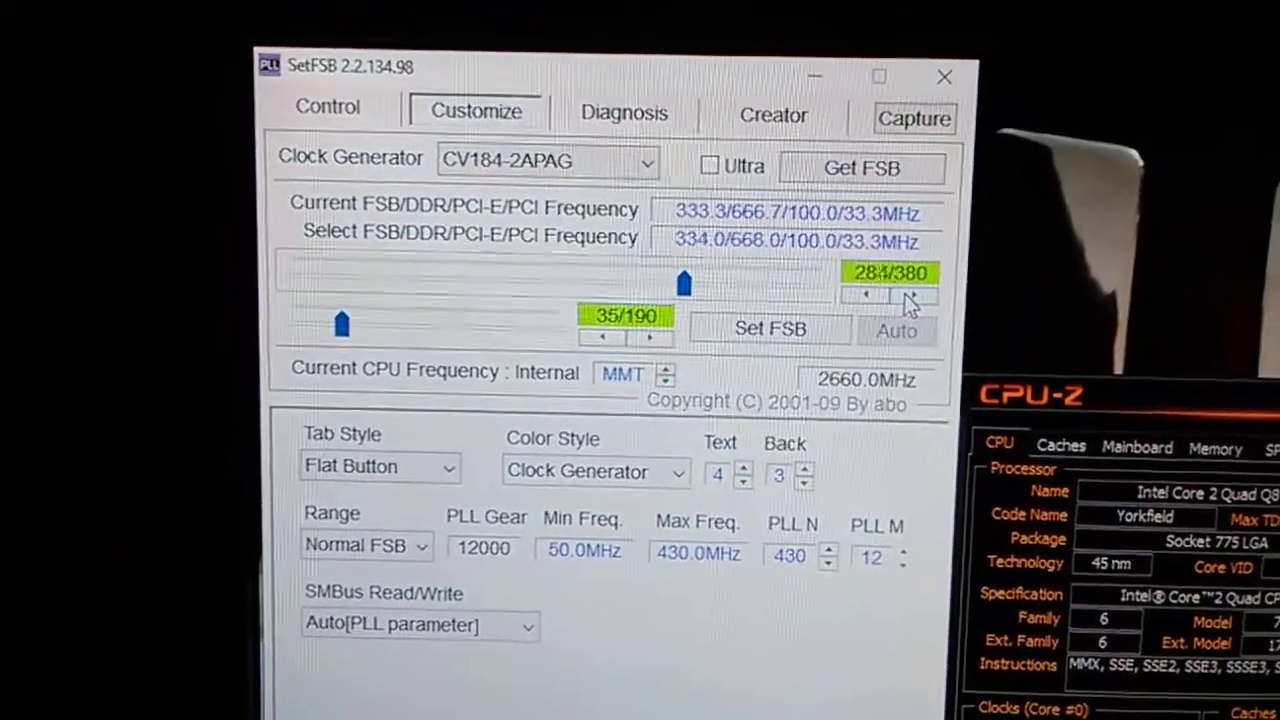
left_click(912, 295)
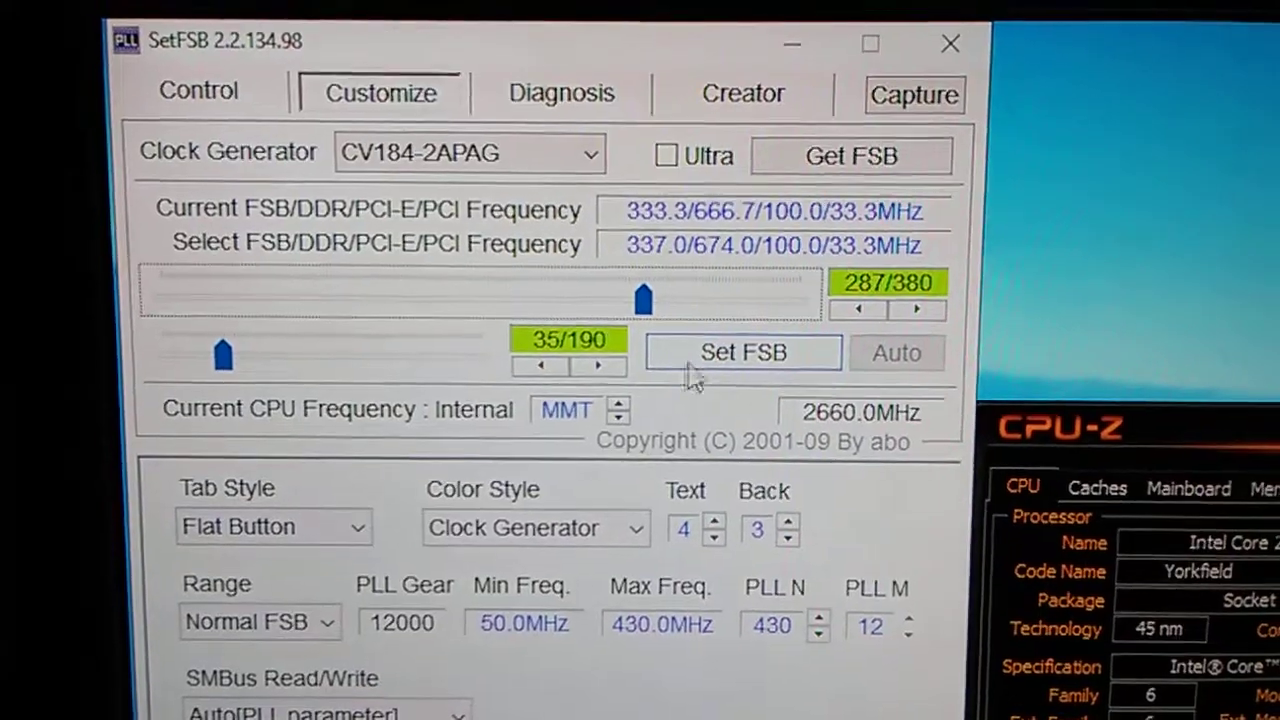
- Apply the selected front-side bus so the running bus reaches 339.0 MHz
left_click(742, 352)
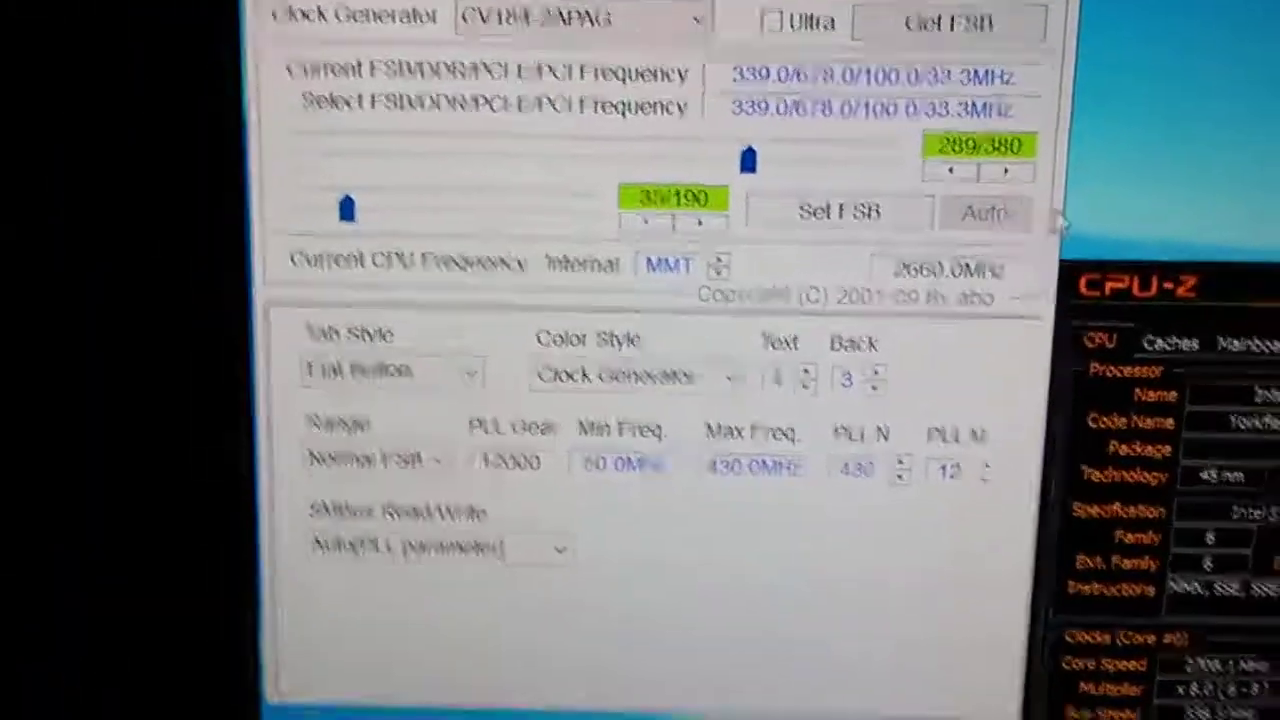
- Step the FSB slider from 289/380 to 291/380, targeting 341.0 MHz
left_click(934, 140)
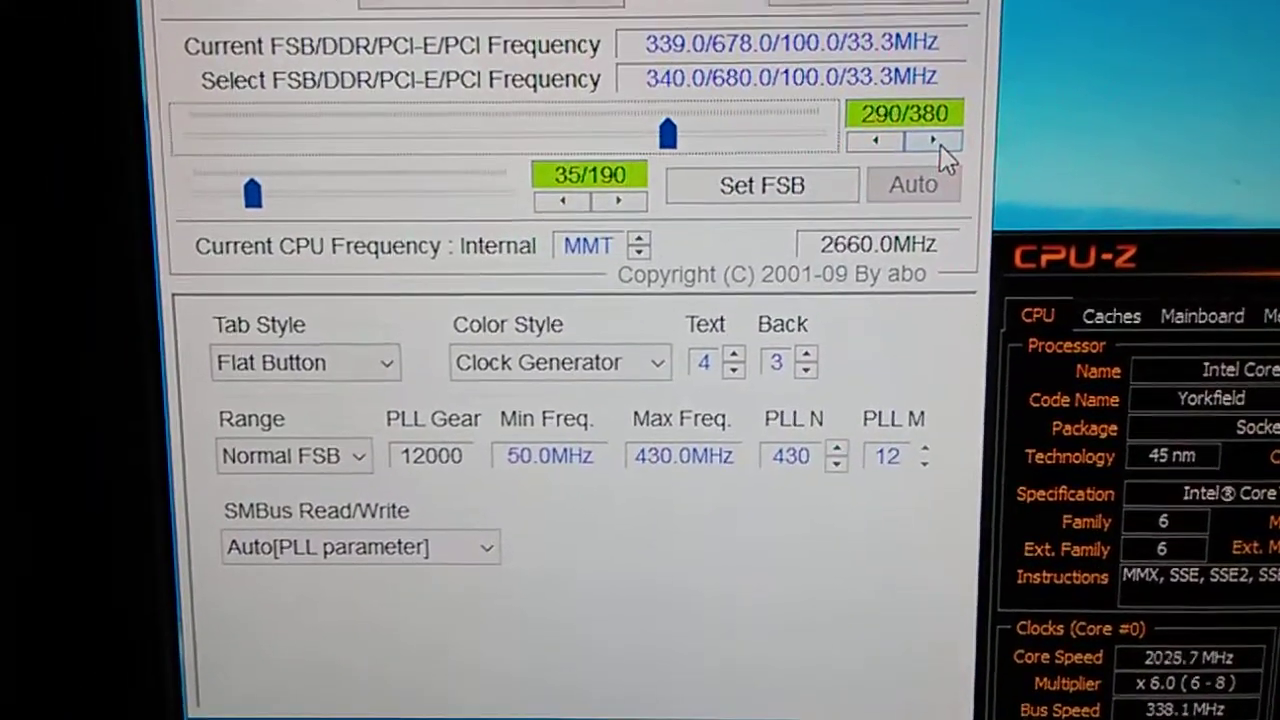
left_click(933, 141)
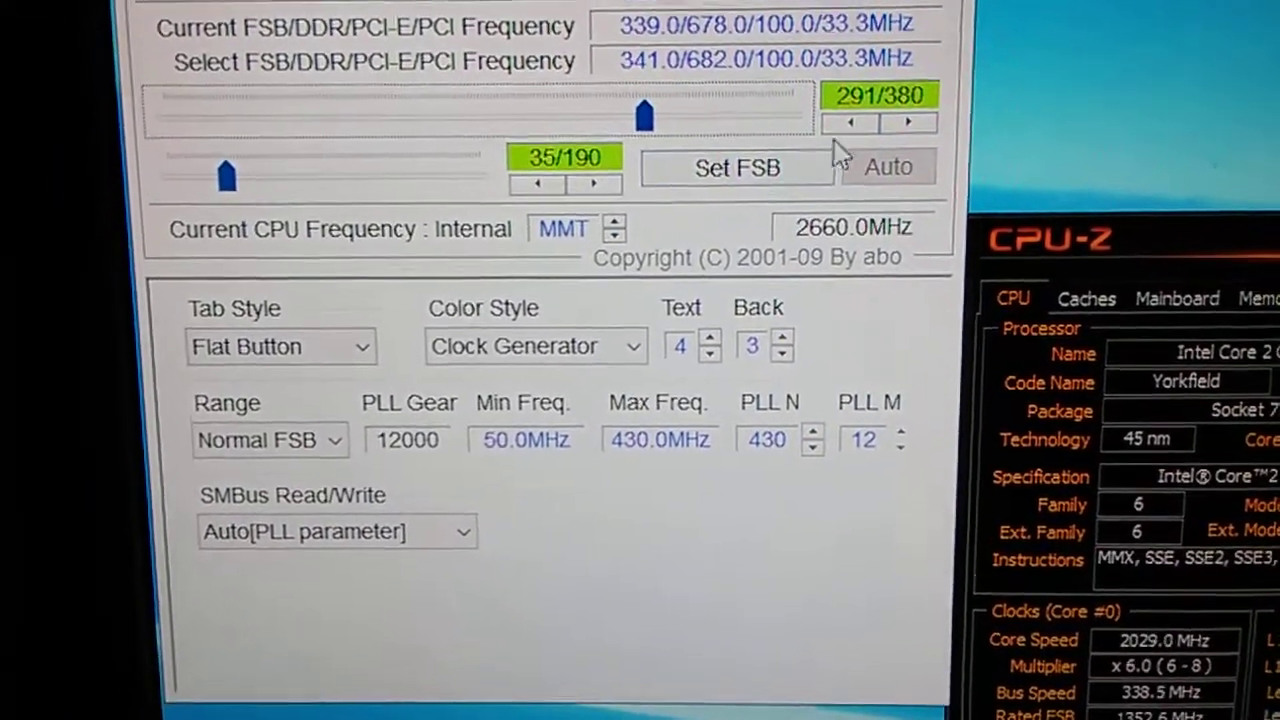